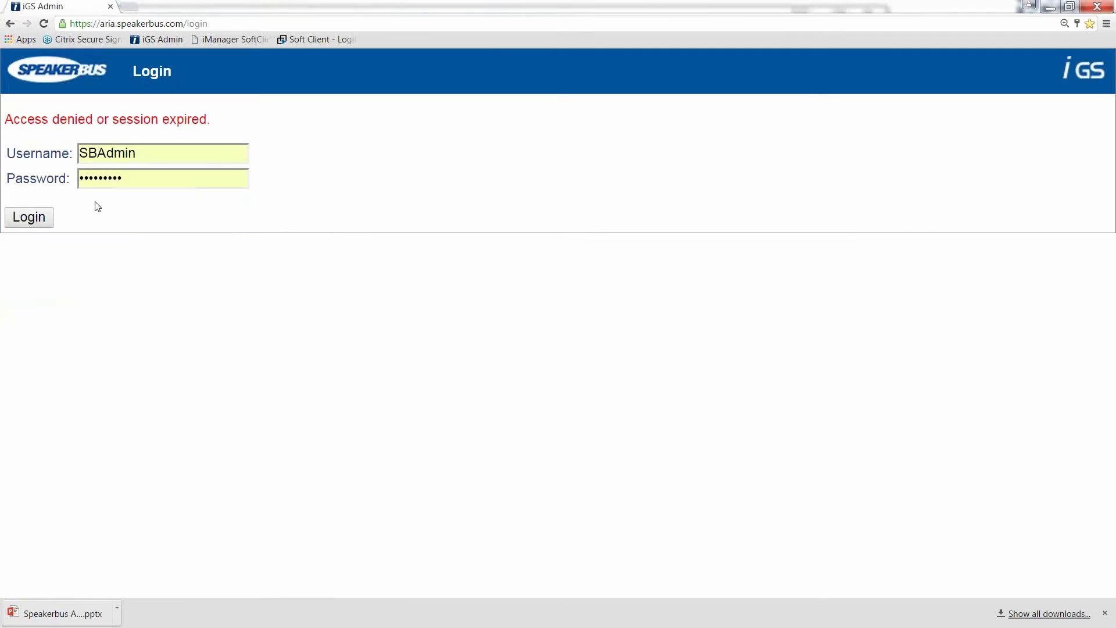
Sign in as SBAdmin, view the connected Aria client's session details, and return to iGS Home.
{"action": "left_click", "coordinate": [28, 216]}
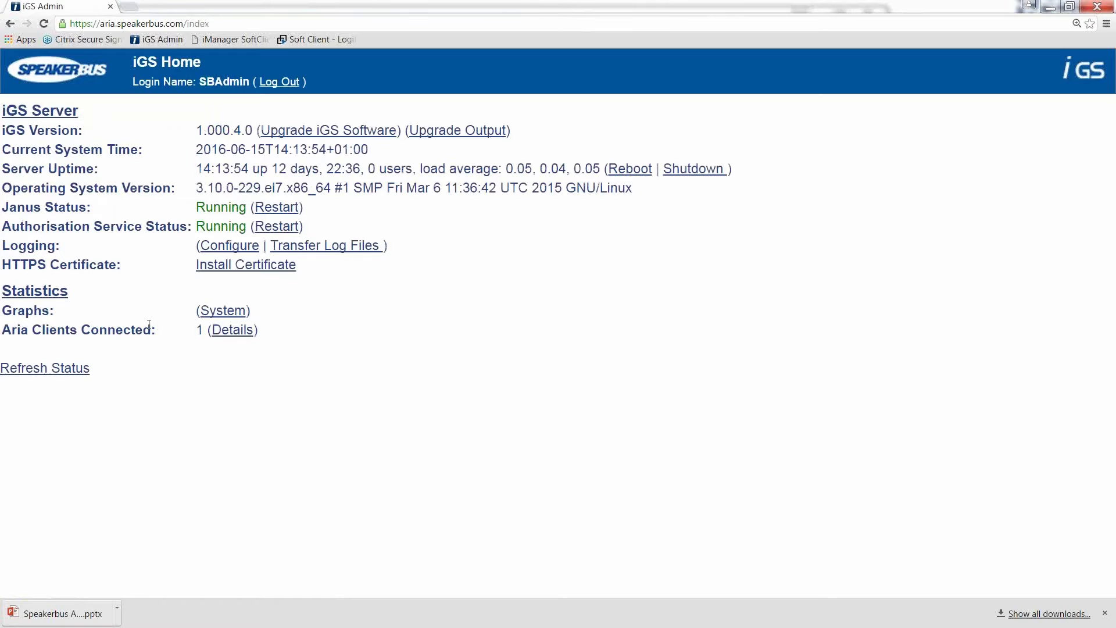
{"action": "mouse_move", "coordinate": [142, 381]}
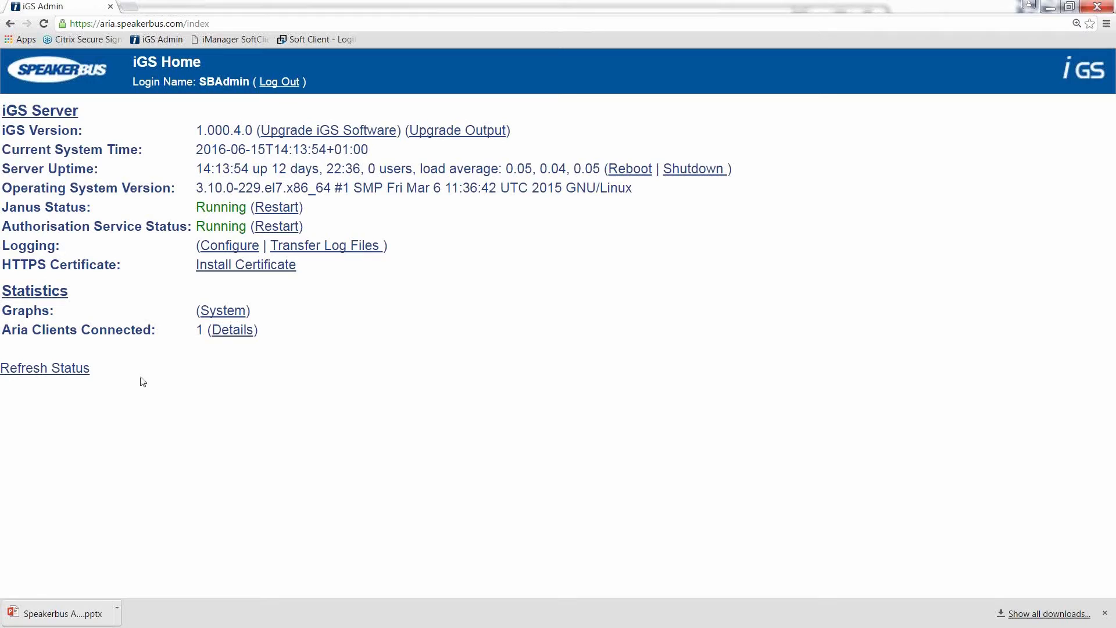
{"action": "left_click", "coordinate": [222, 310]}
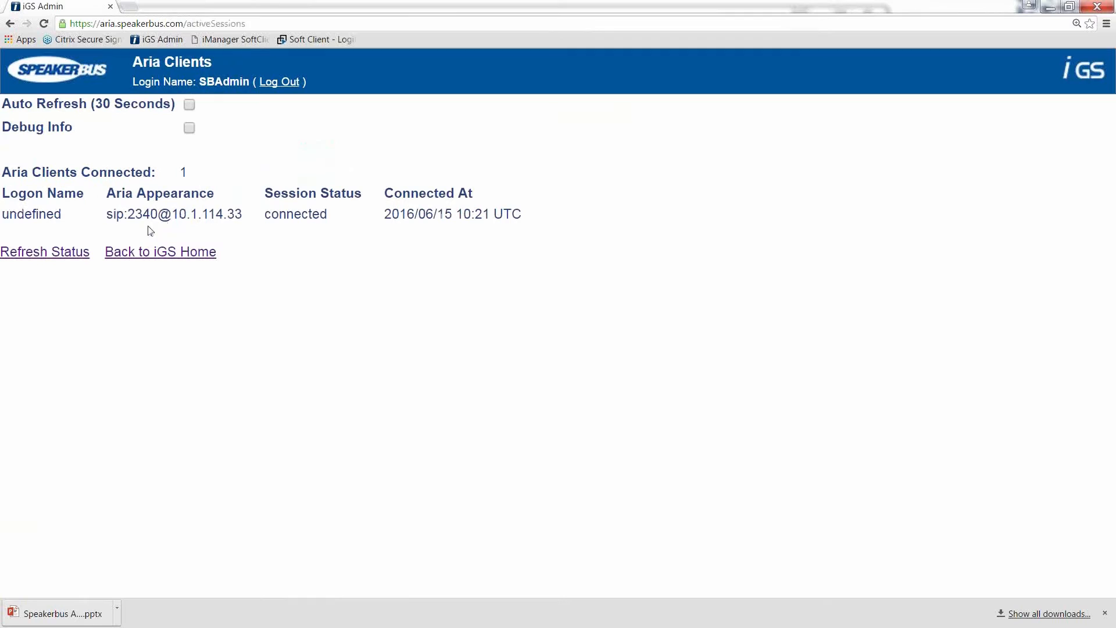
{"action": "left_click", "coordinate": [161, 252]}
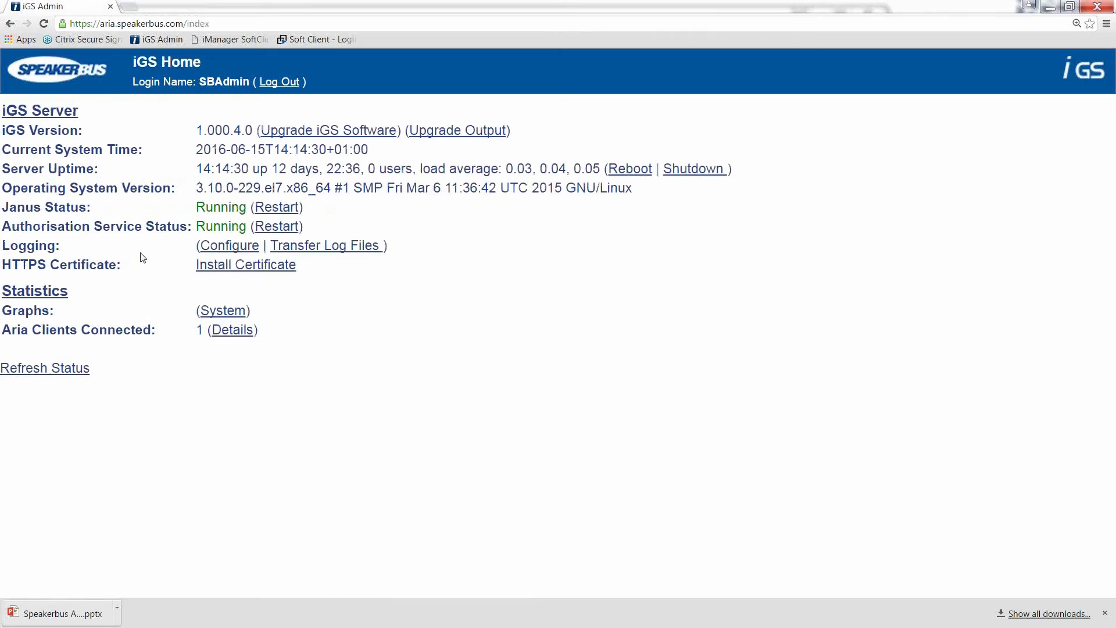
{"action": "mouse_move", "coordinate": [329, 130]}
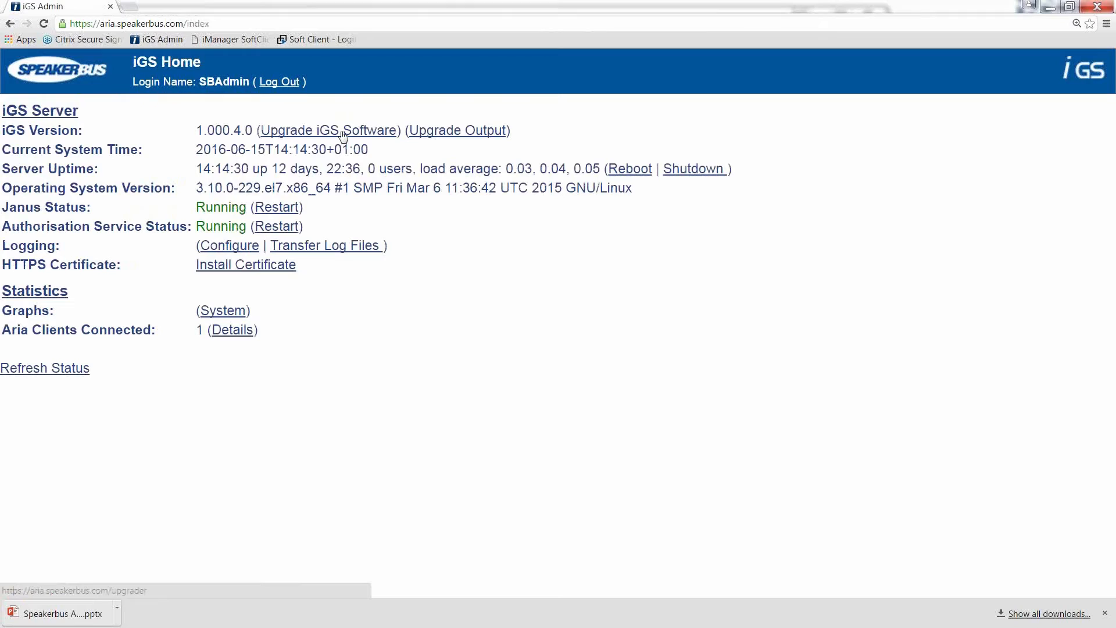
{"action": "mouse_move", "coordinate": [284, 285]}
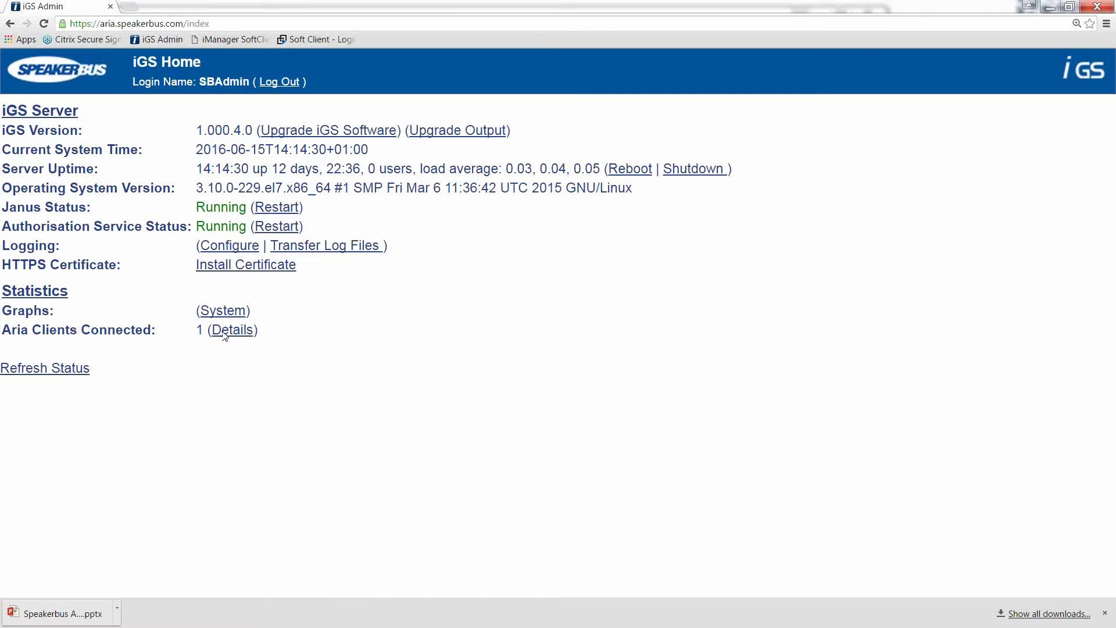
Switch from the iGS Home status page over to the presentation slides.
{"action": "key", "text": "alt+tab"}
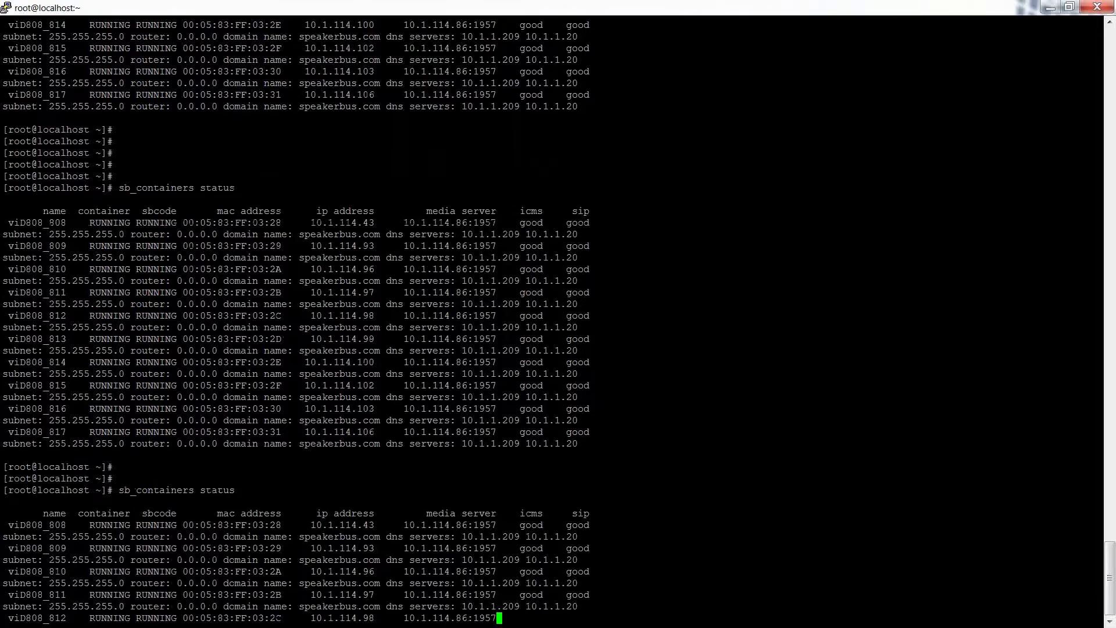
Scroll through the sb_containers status output listing the vid808 containers.
{"action": "scroll", "scroll_direction": "down", "scroll_amount": 3}
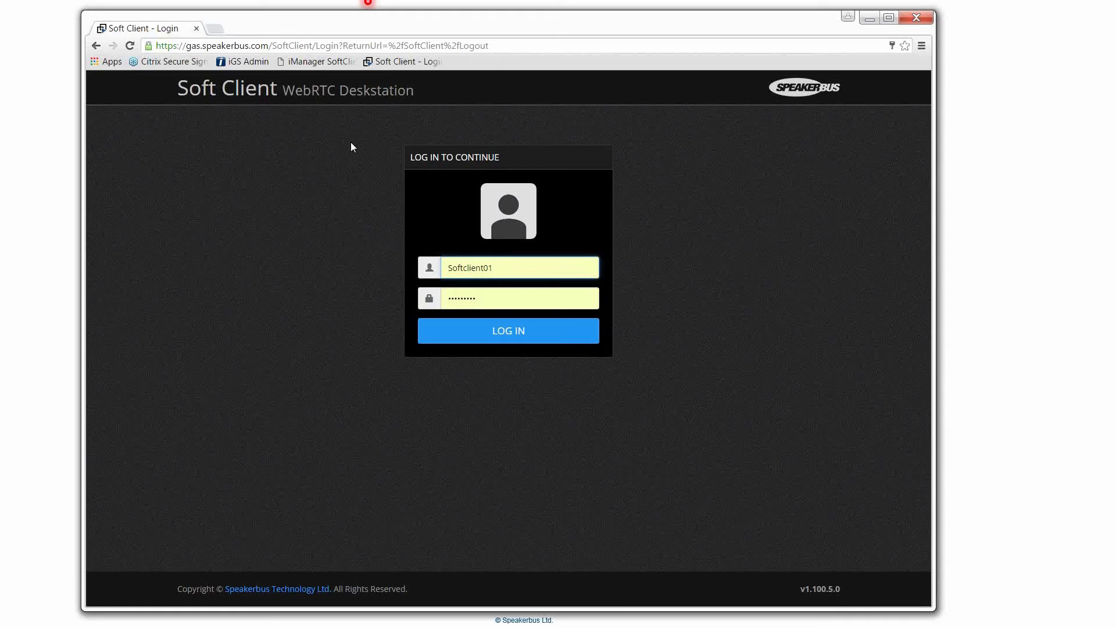
{"action": "mouse_move", "coordinate": [507, 256]}
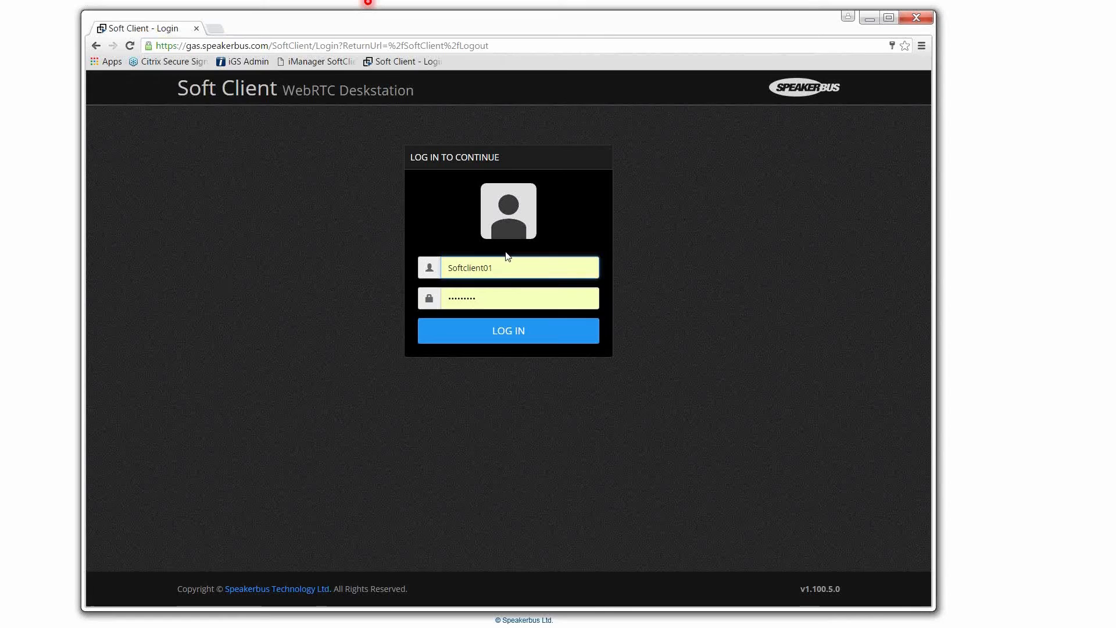
Log in to the WebRTC Deskstation as Softclient01 with the entered credentials.
{"action": "left_click", "coordinate": [508, 330]}
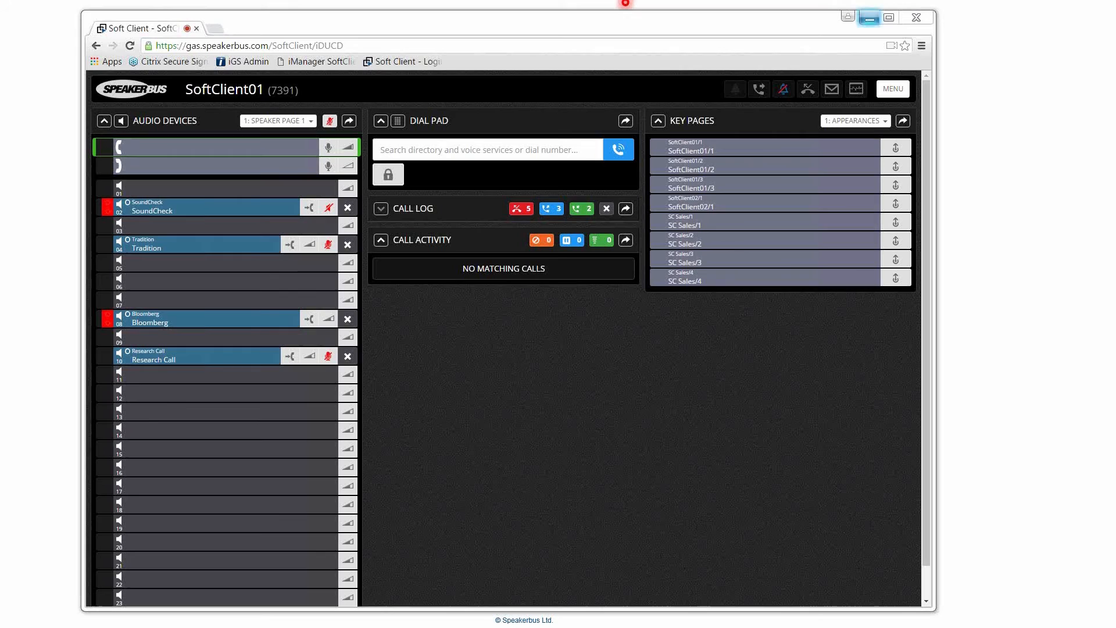
{"action": "left_click", "coordinate": [869, 18]}
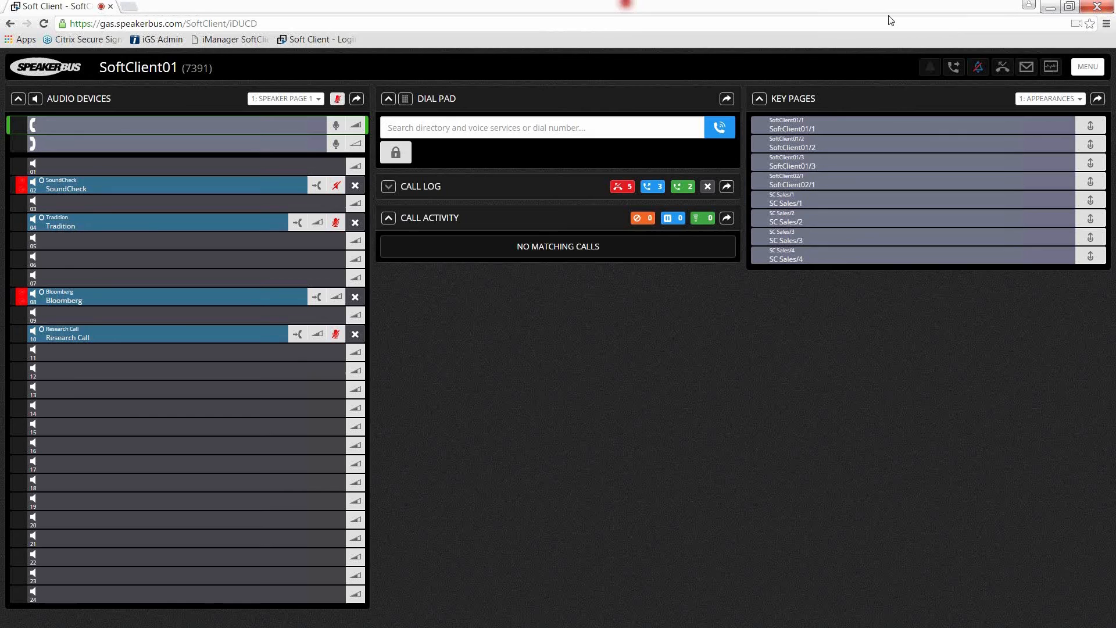
{"action": "left_click", "coordinate": [1067, 7]}
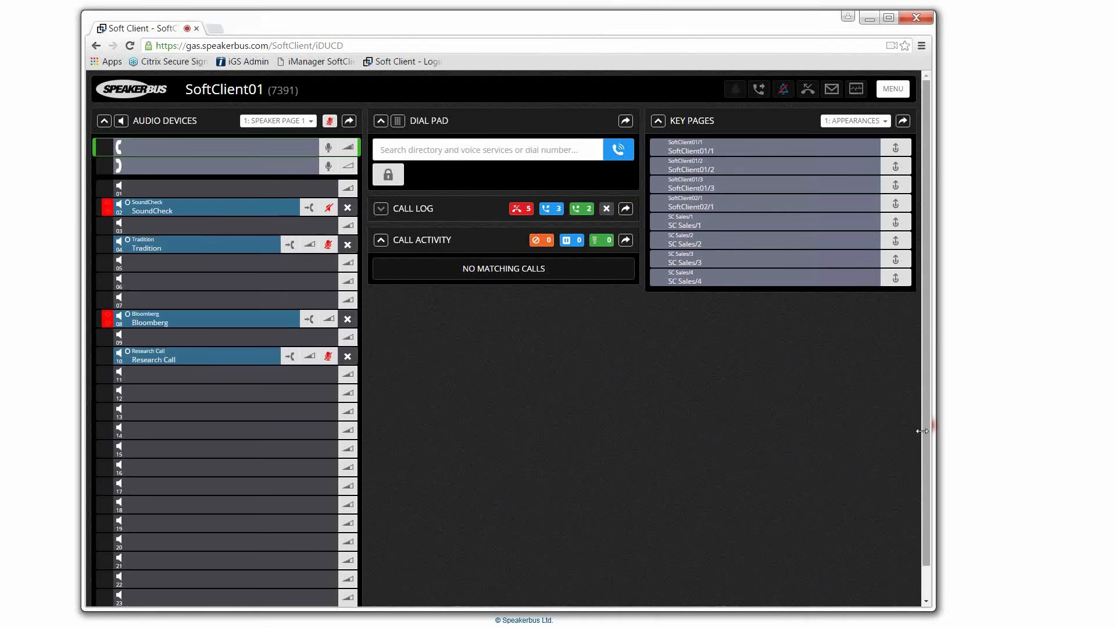
Narrow the turret window to a thin column and review the vertically stacked panels.
{"action": "left_click_drag", "start_coordinate": [925, 431], "coordinate": [308, 467]}
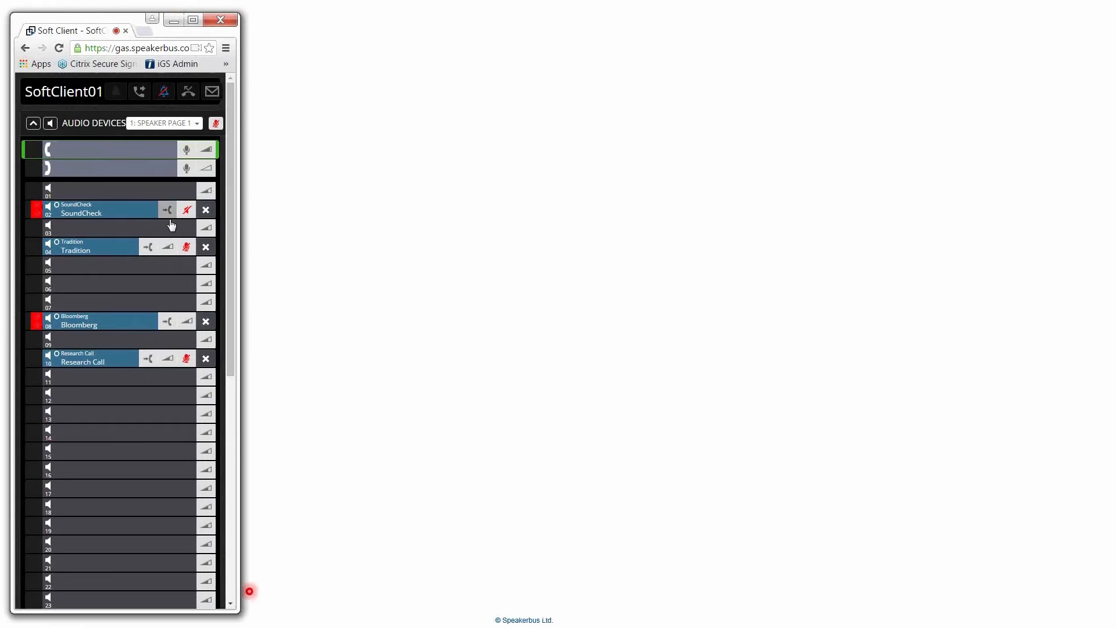
{"action": "scroll", "scroll_direction": "down", "scroll_amount": 3}
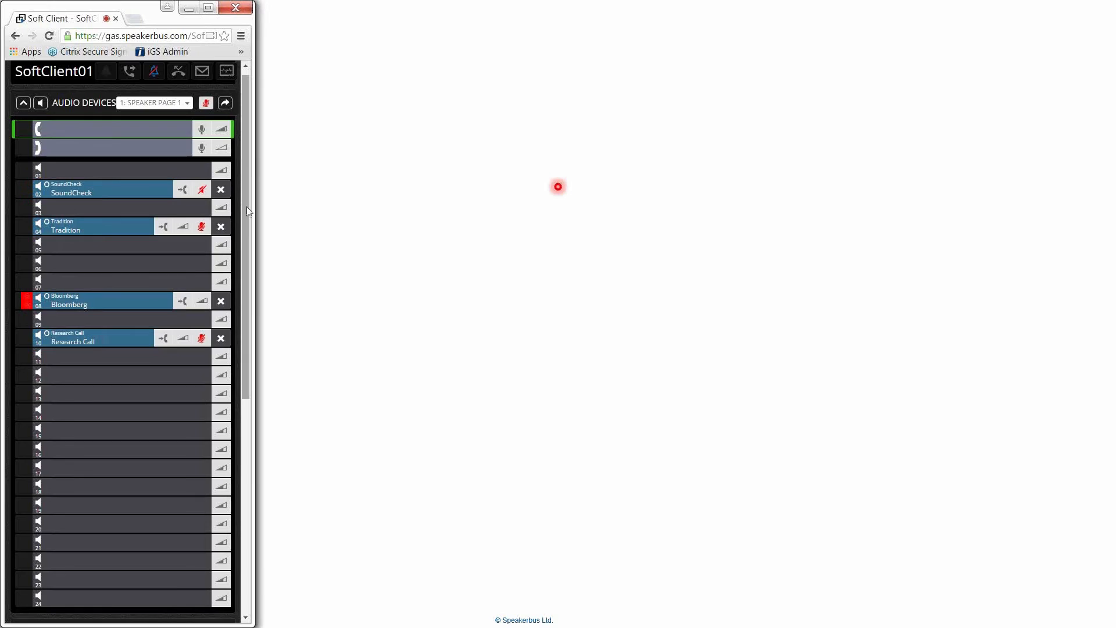
{"action": "scroll", "scroll_direction": "down", "scroll_amount": 3}
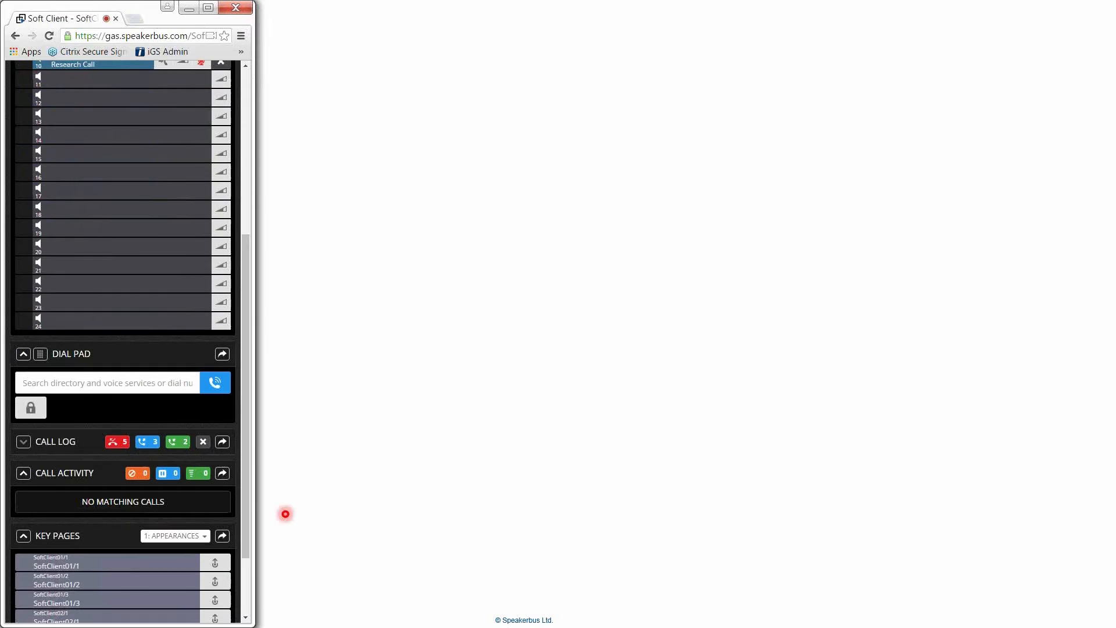
Pop out Call Activity and Key Pages, show 2: Speed Dials, and reattach the Dial Pad.
{"action": "left_click", "coordinate": [222, 474]}
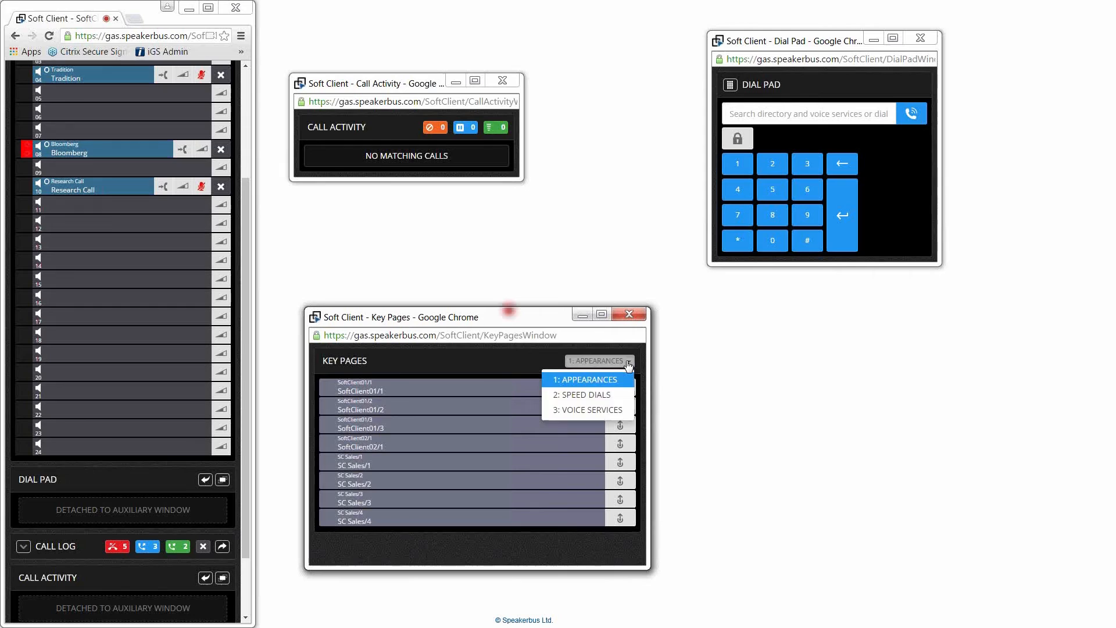
{"action": "left_click", "coordinate": [581, 394]}
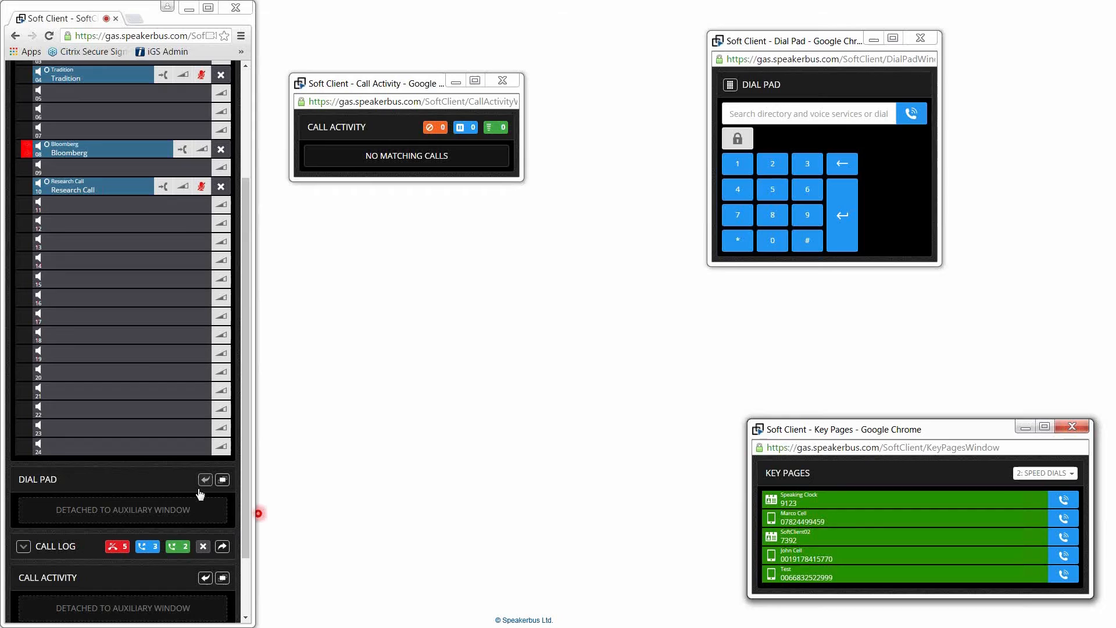
{"action": "left_click", "coordinate": [205, 479]}
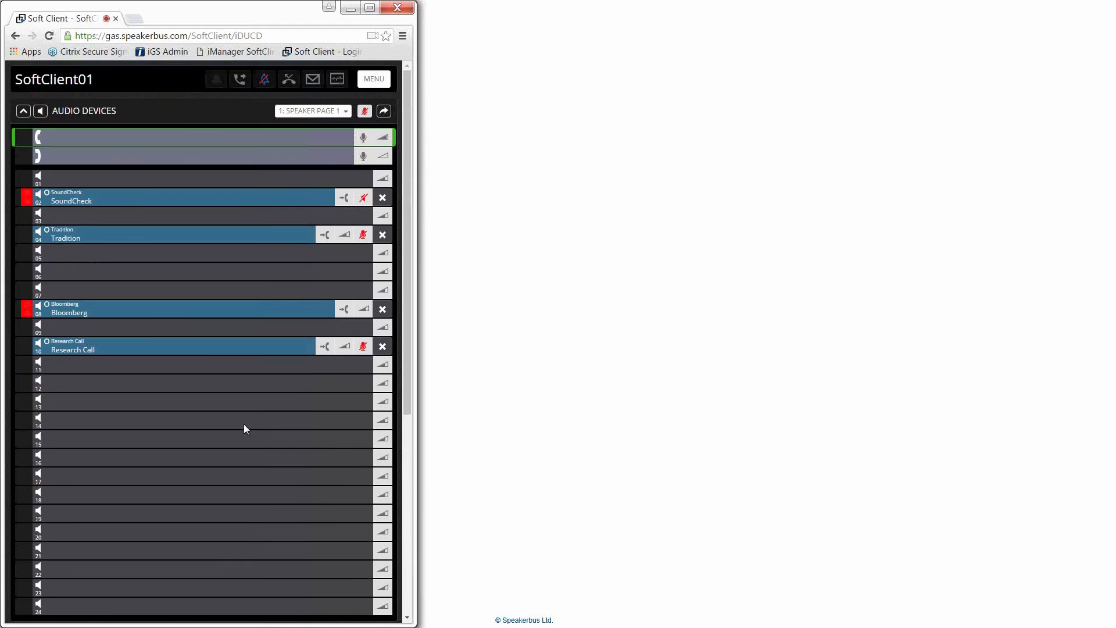
{"action": "mouse_move", "coordinate": [233, 417]}
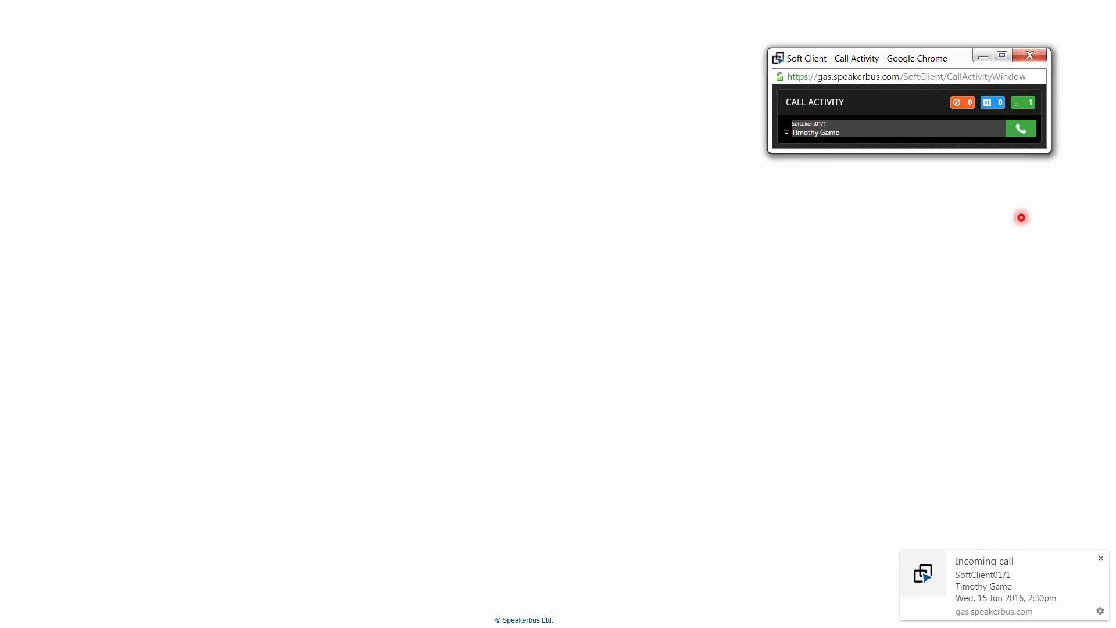
Answer the incoming SoftClient01/1 call in the standalone Call Activity window.
{"action": "left_click", "coordinate": [1021, 128]}
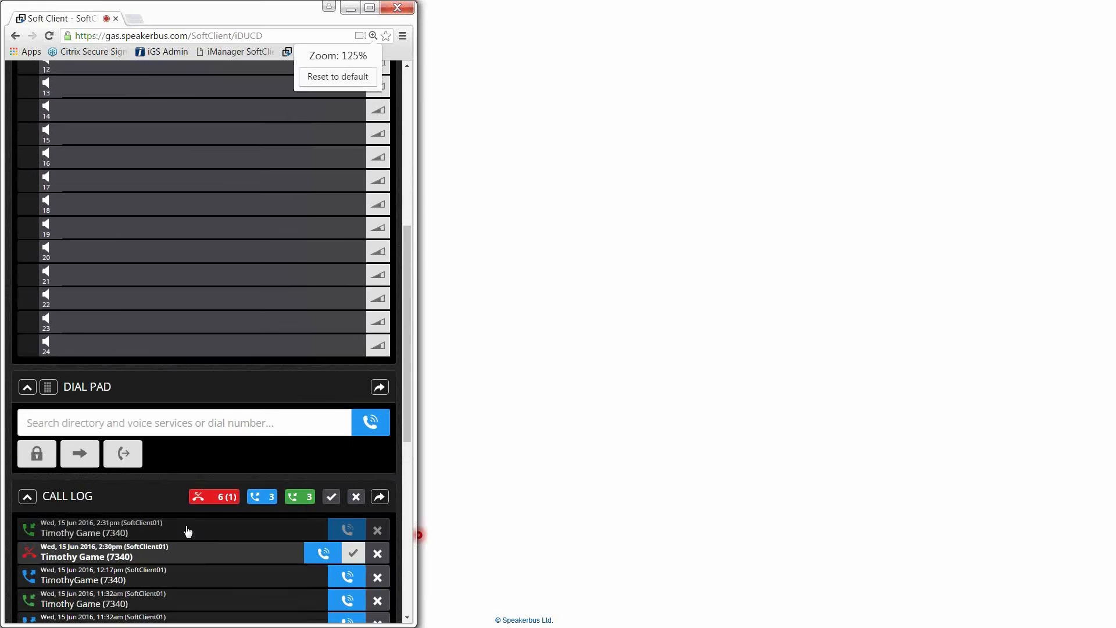
Mark all six missed calls in the filtered call log as read.
{"action": "scroll", "scroll_direction": "down", "scroll_amount": 3}
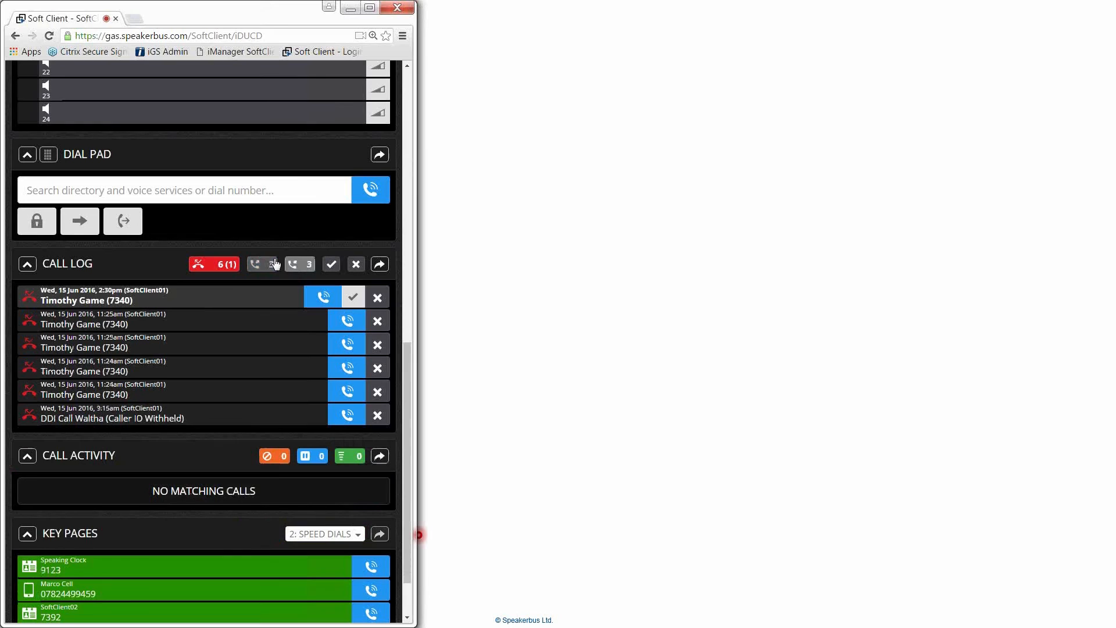
{"action": "mouse_move", "coordinate": [331, 264]}
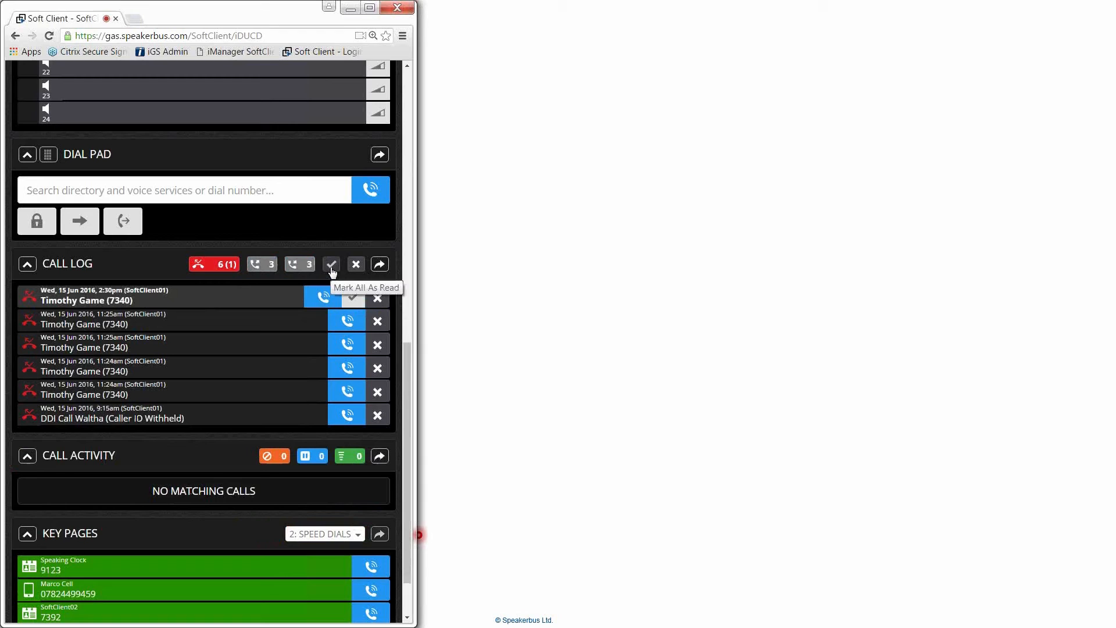
{"action": "left_click", "coordinate": [330, 264]}
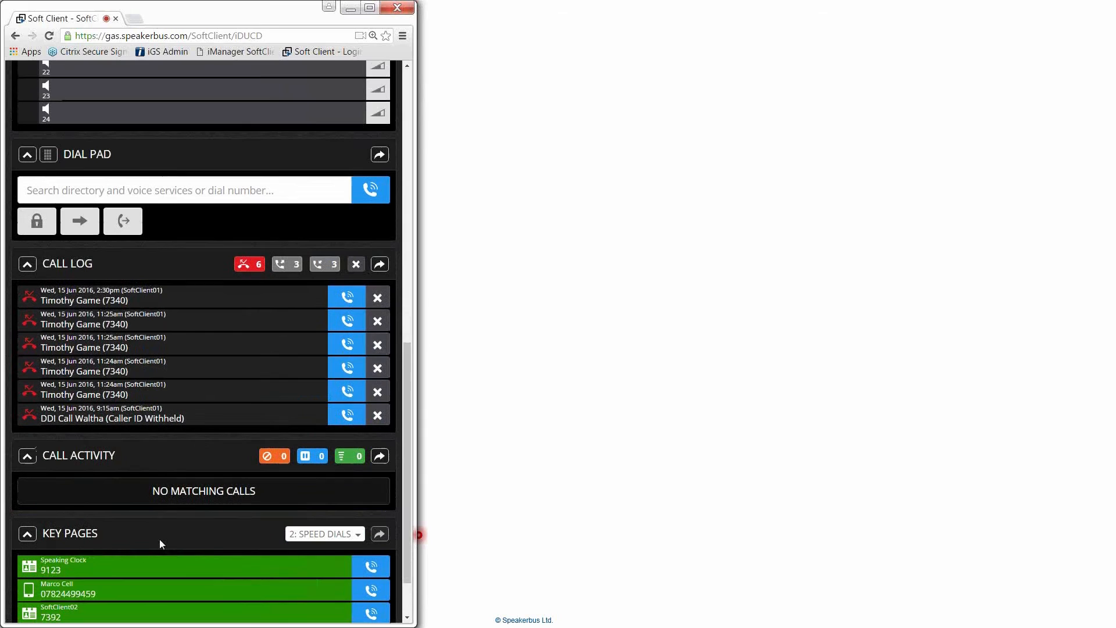
Open and close the MENU, then collapse the Call Log panel to its header.
{"action": "left_click", "coordinate": [365, 83]}
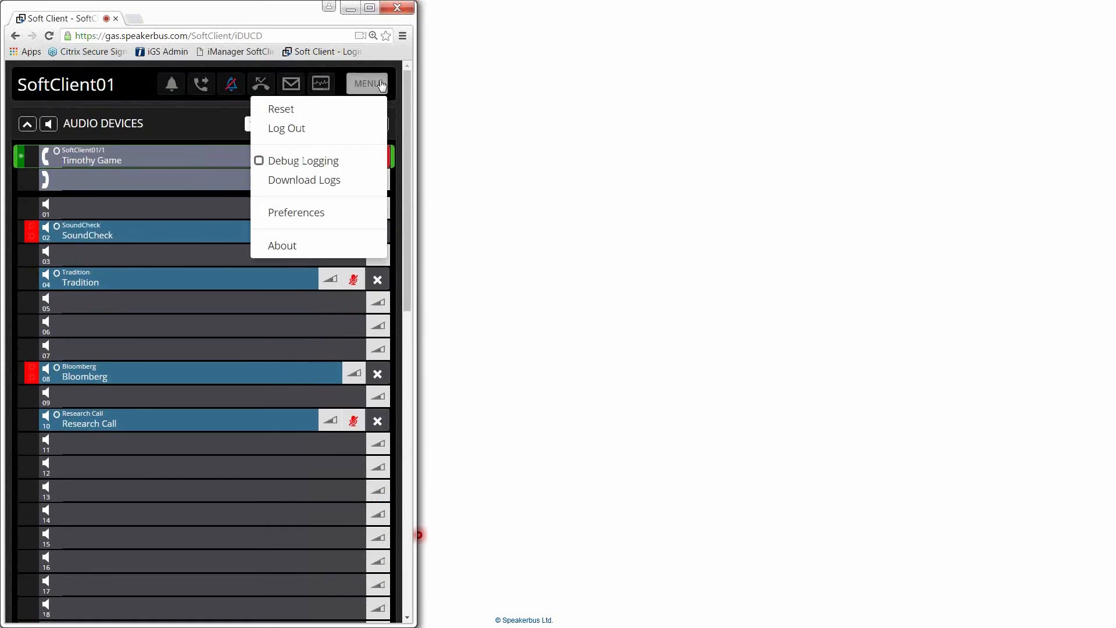
{"action": "left_click", "coordinate": [295, 212]}
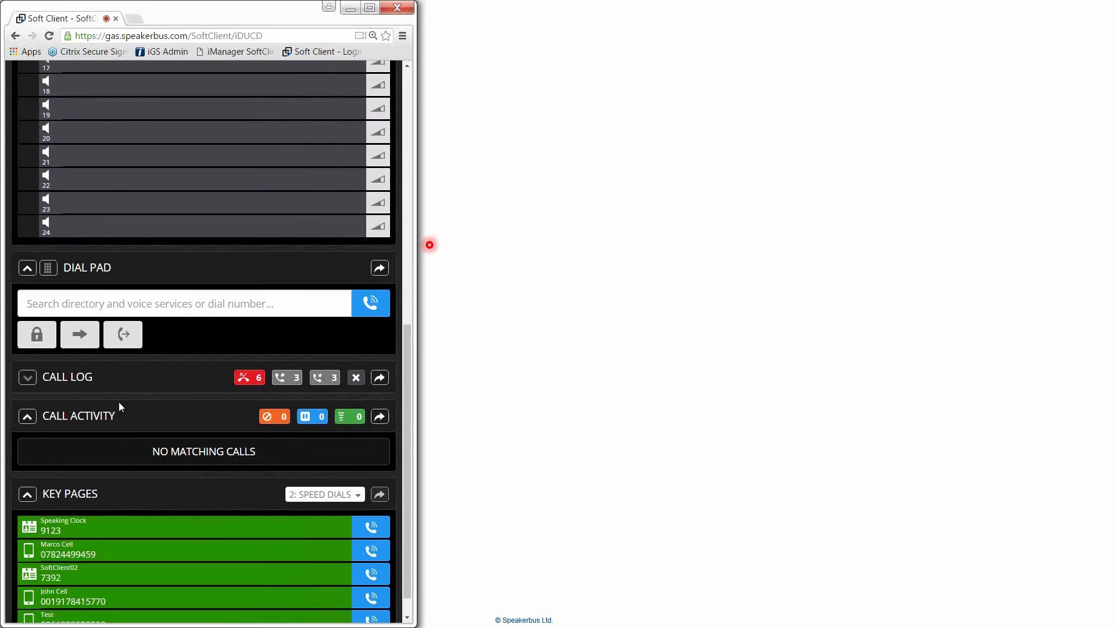
{"action": "left_click", "coordinate": [26, 376]}
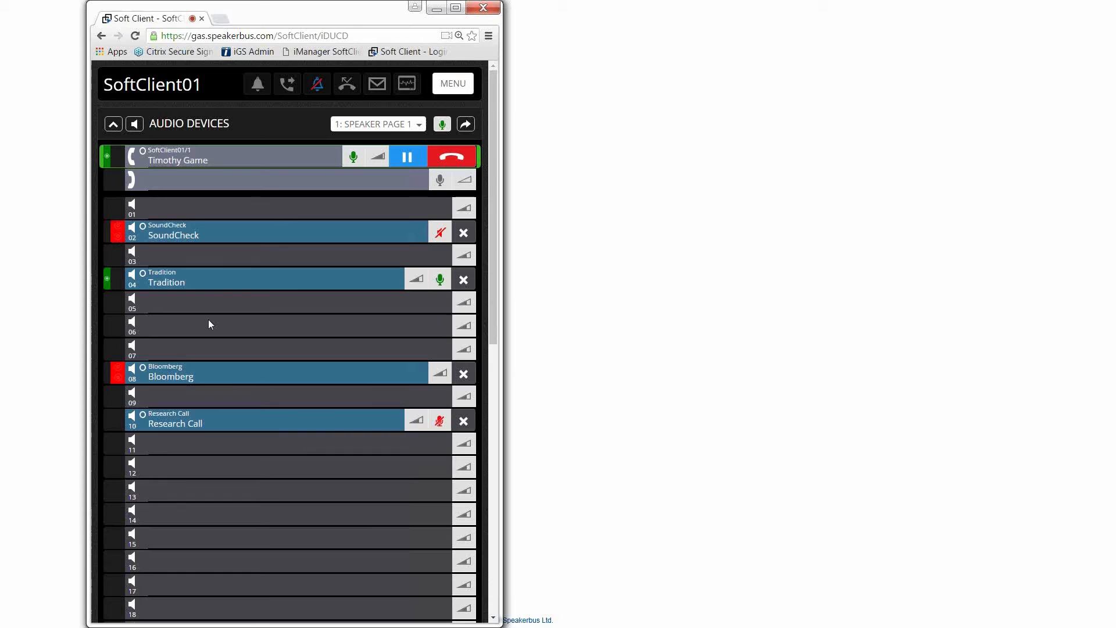
Mute all microphones from the Audio Devices group, muting the Timothy Game call and Tradition.
{"action": "left_click", "coordinate": [354, 156]}
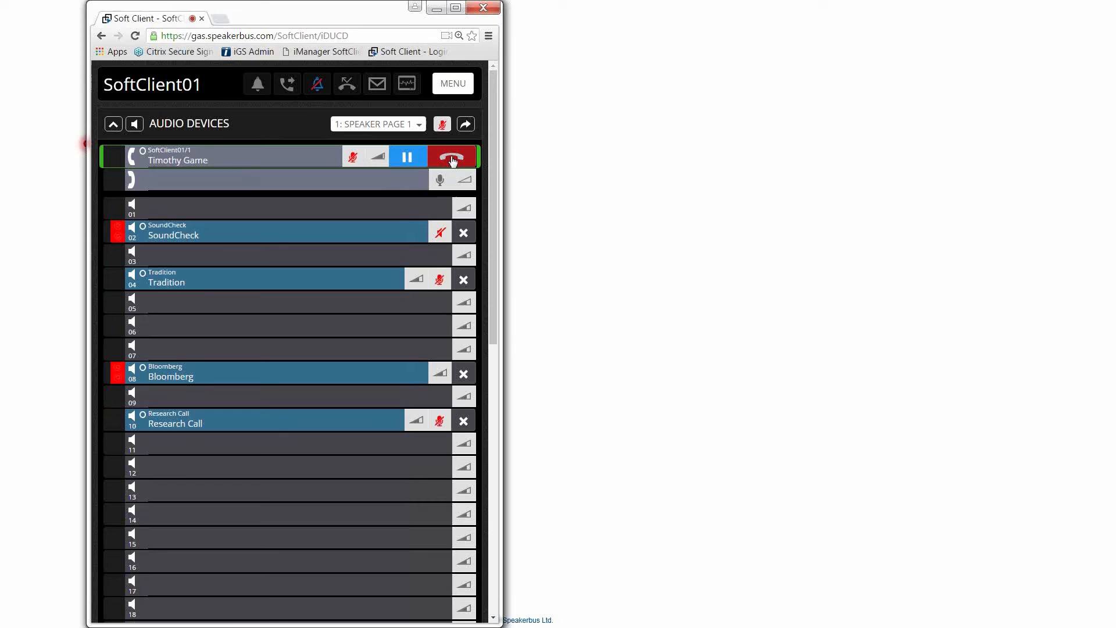
{"action": "left_click", "coordinate": [452, 157]}
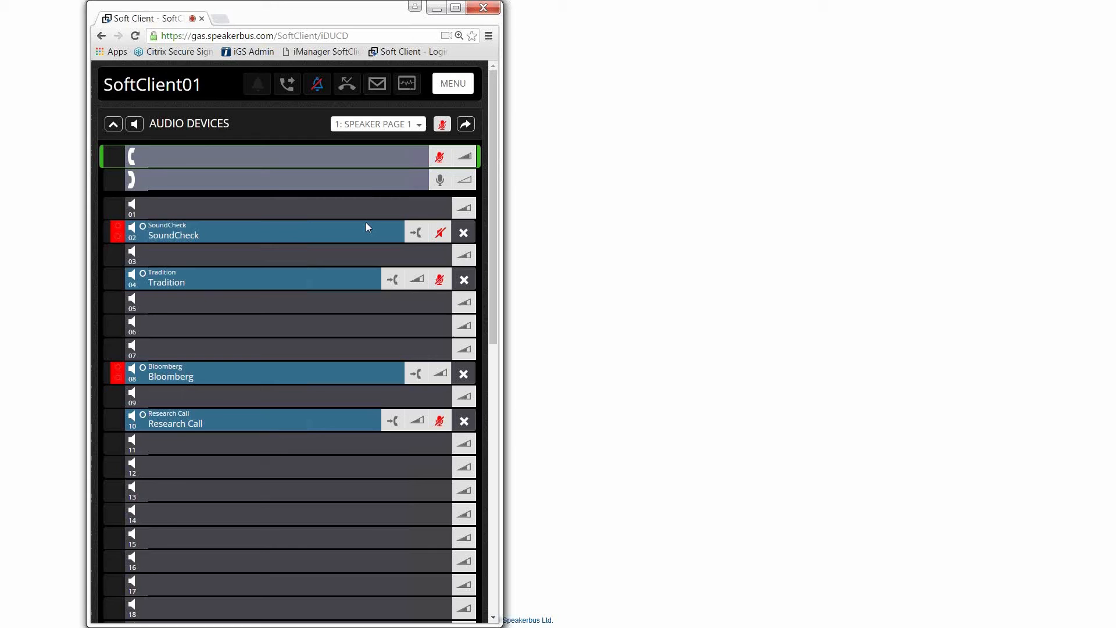
{"action": "mouse_move", "coordinate": [370, 98]}
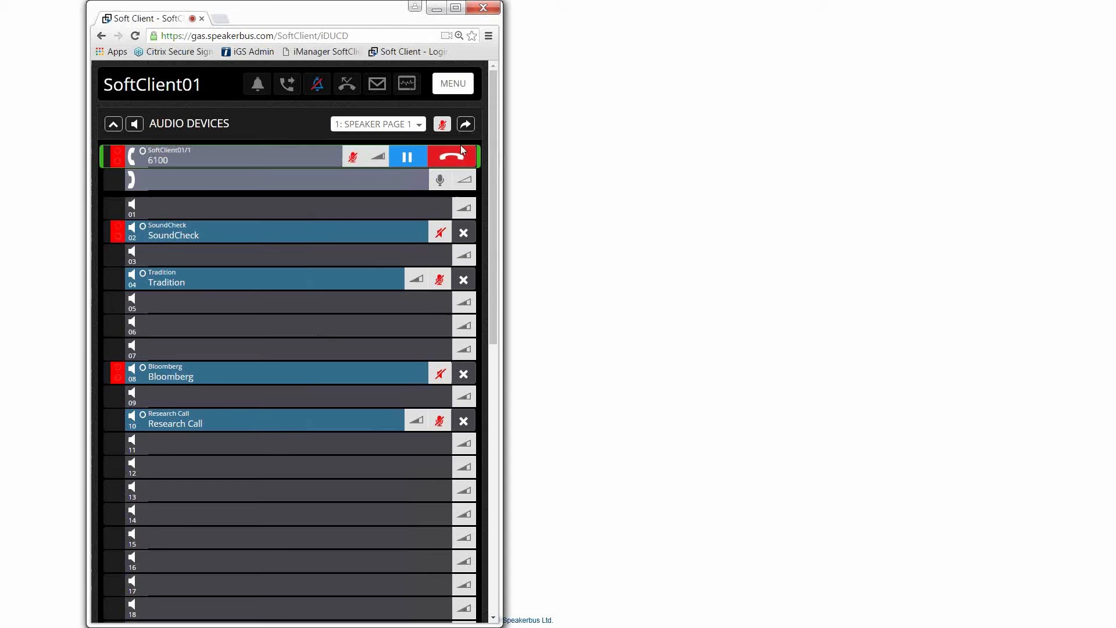
{"action": "left_click", "coordinate": [453, 156]}
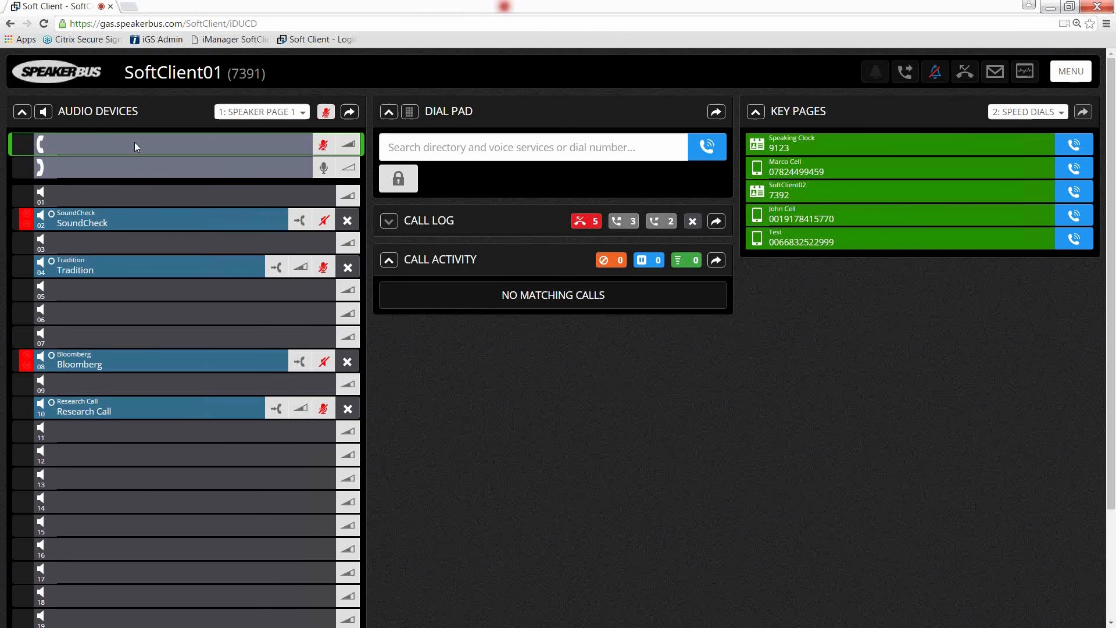
{"action": "type", "text": "6"}
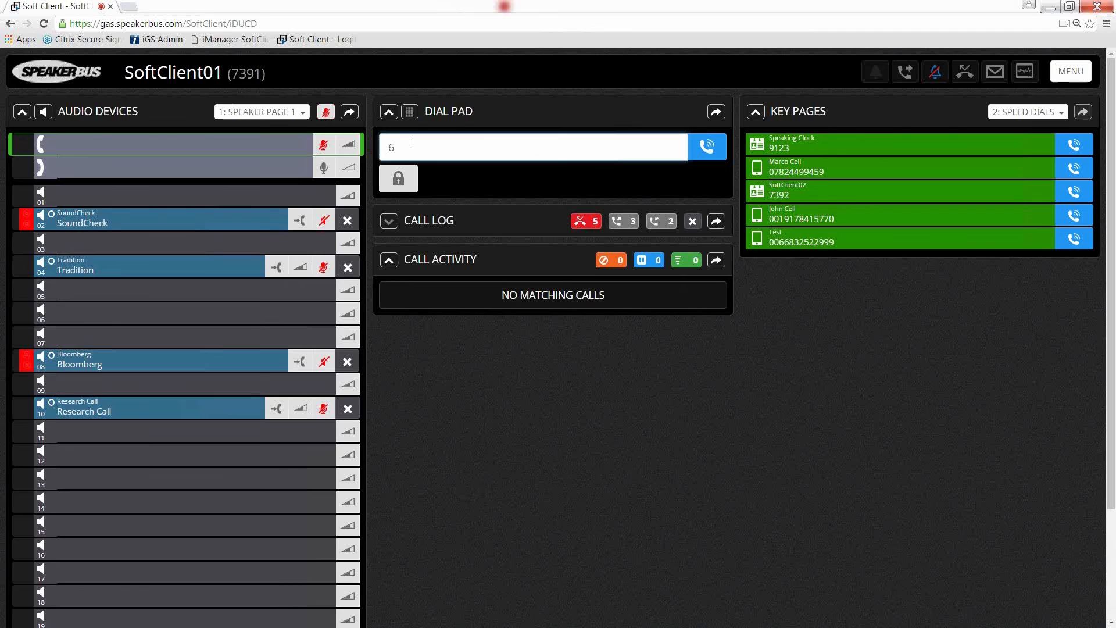
{"action": "type", "text": "6"}
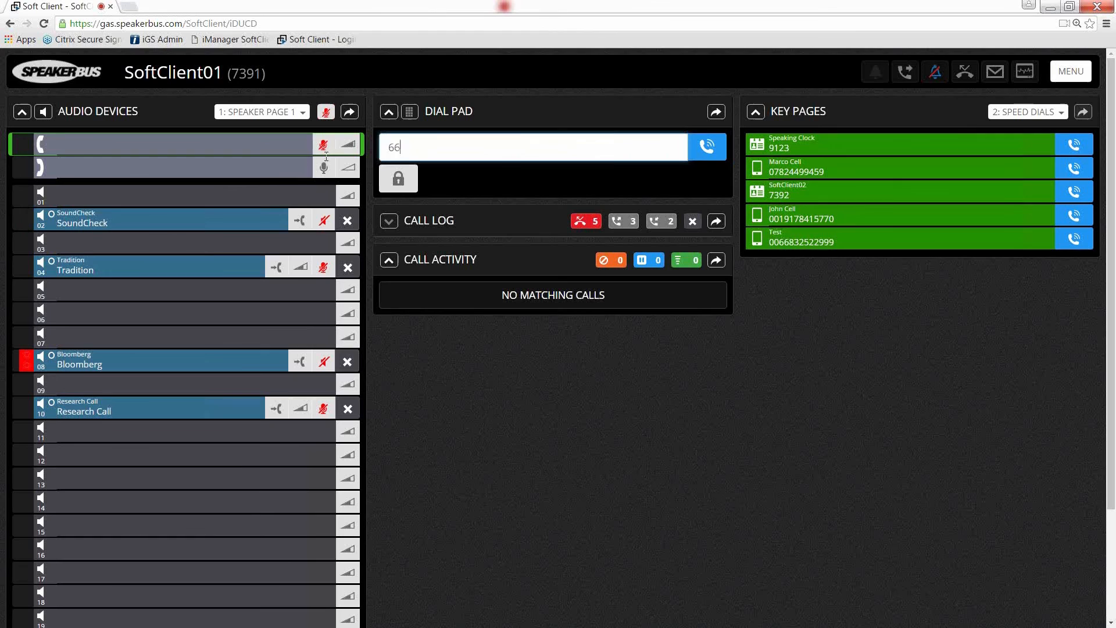
{"action": "left_click", "coordinate": [707, 147]}
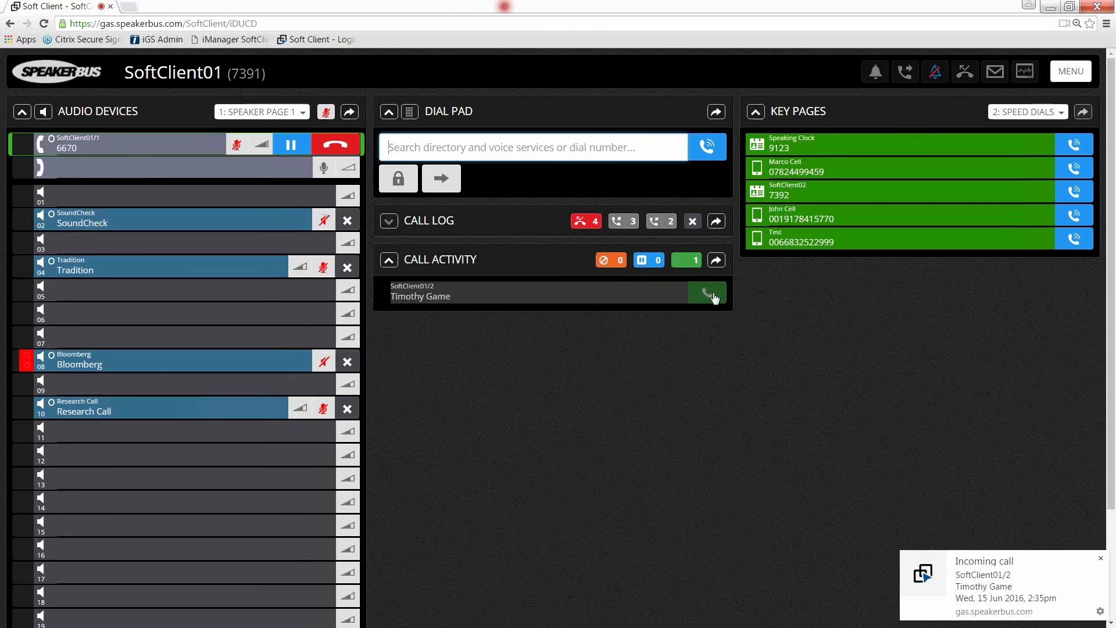
{"action": "left_click", "coordinate": [708, 292]}
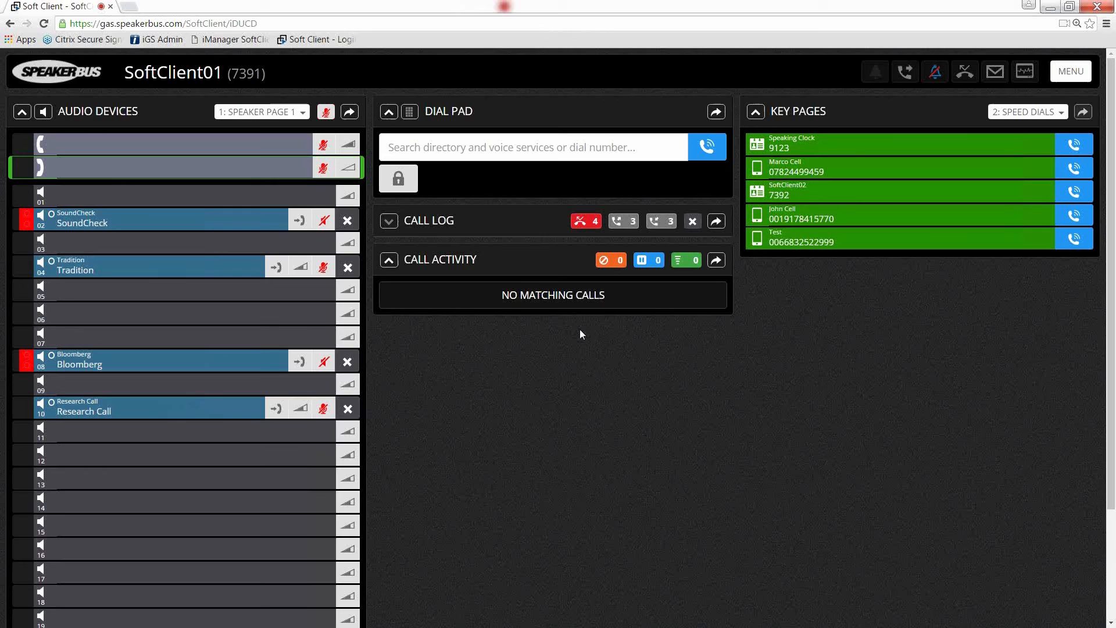
{"action": "mouse_move", "coordinate": [509, 369]}
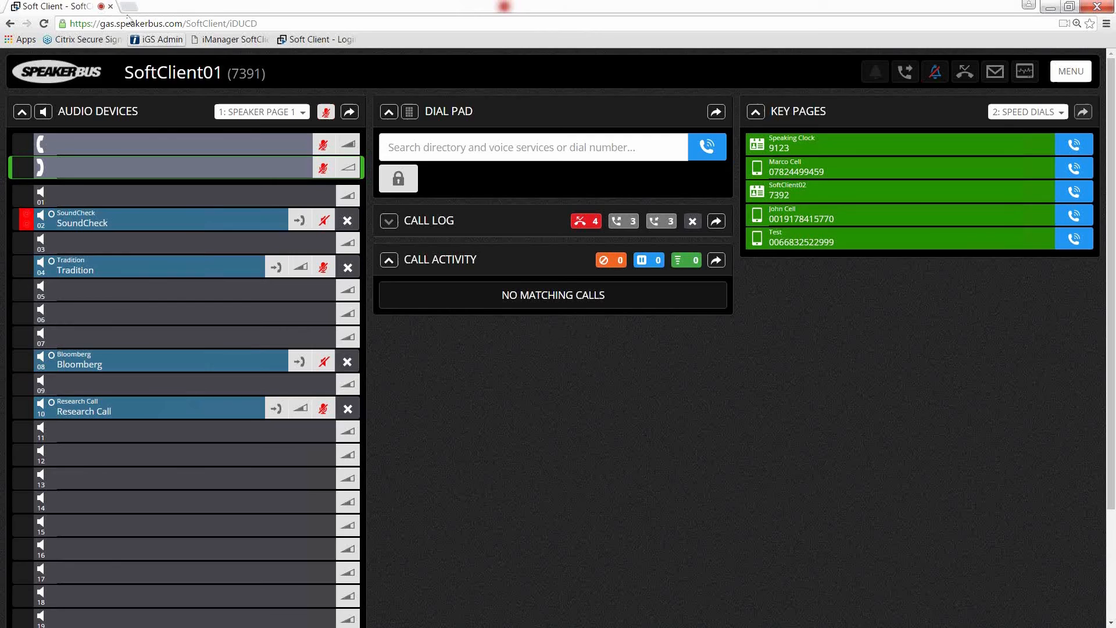
{"action": "left_click", "coordinate": [171, 6]}
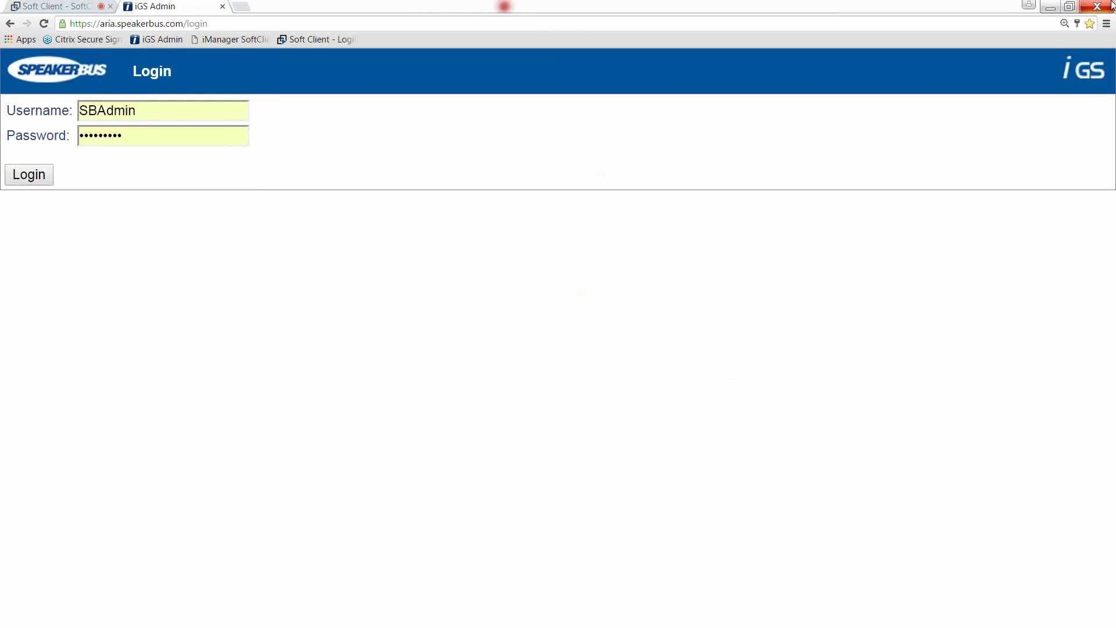
{"action": "left_click", "coordinate": [27, 175]}
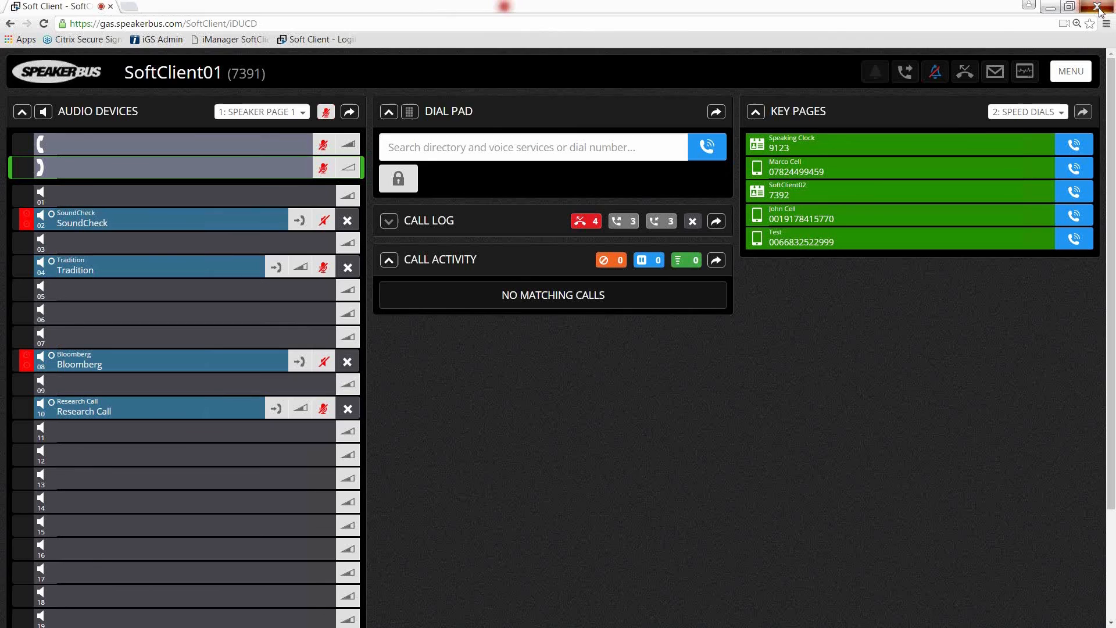
Show the MENU options: Reset, Log Out, Debug Logging, Download Logs, Preferences, About.
{"action": "left_click", "coordinate": [1100, 7]}
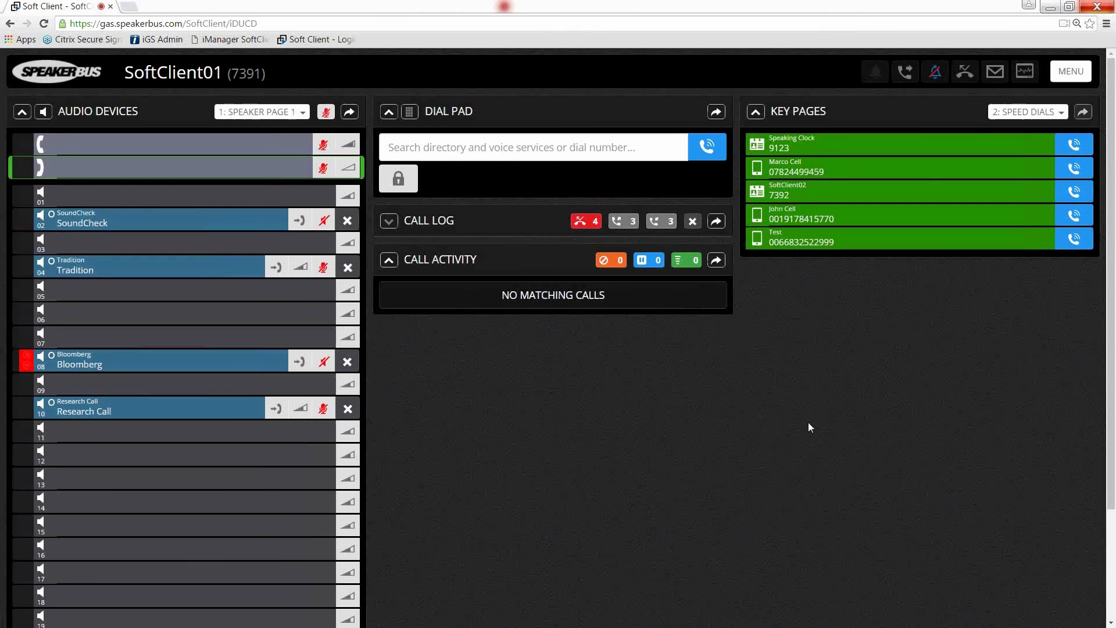
{"action": "left_click", "coordinate": [1069, 71]}
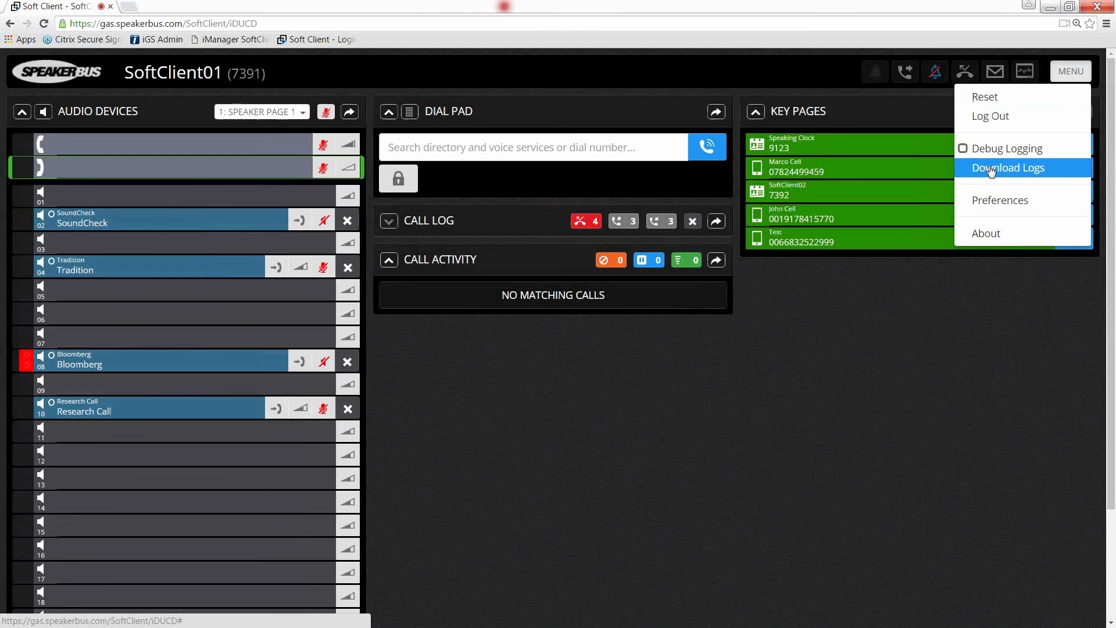
Log out to the WebRTC Deskstation login page with Softclient01 credentials filled in.
{"action": "left_click", "coordinate": [989, 116]}
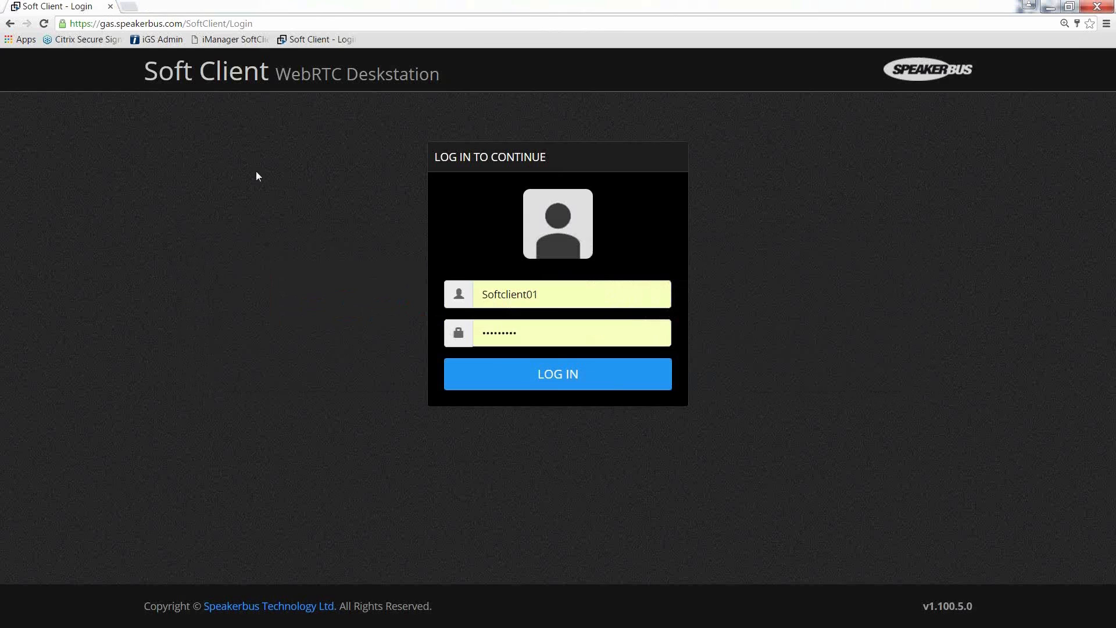
Sign in as Softclient01 so the turret loads with line-appearance key pages.
{"action": "left_click", "coordinate": [157, 23]}
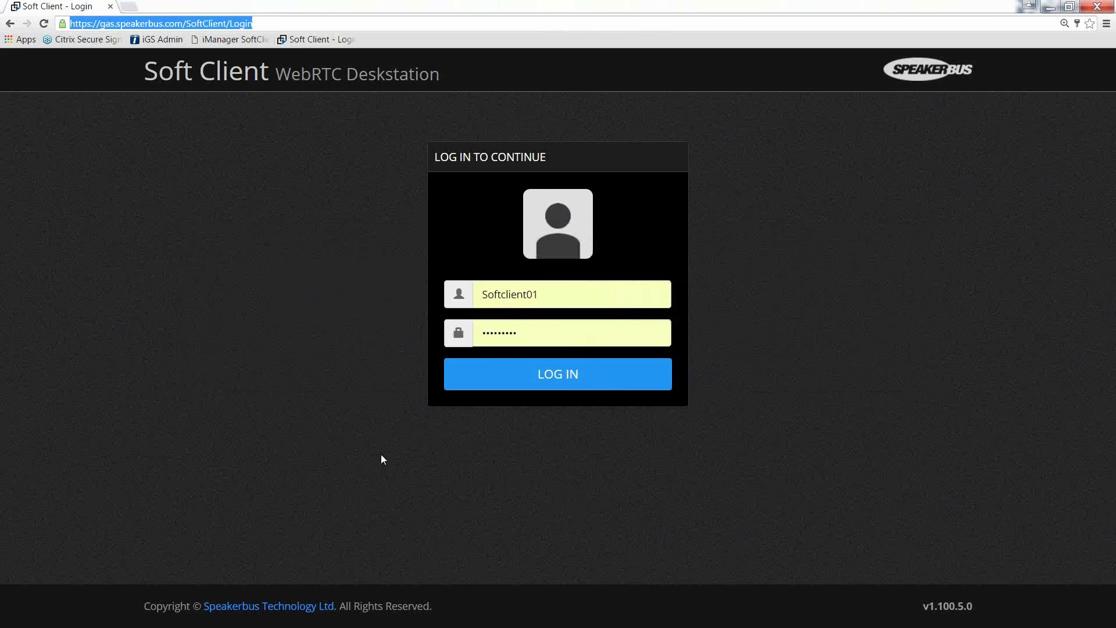
{"action": "left_click", "coordinate": [557, 373]}
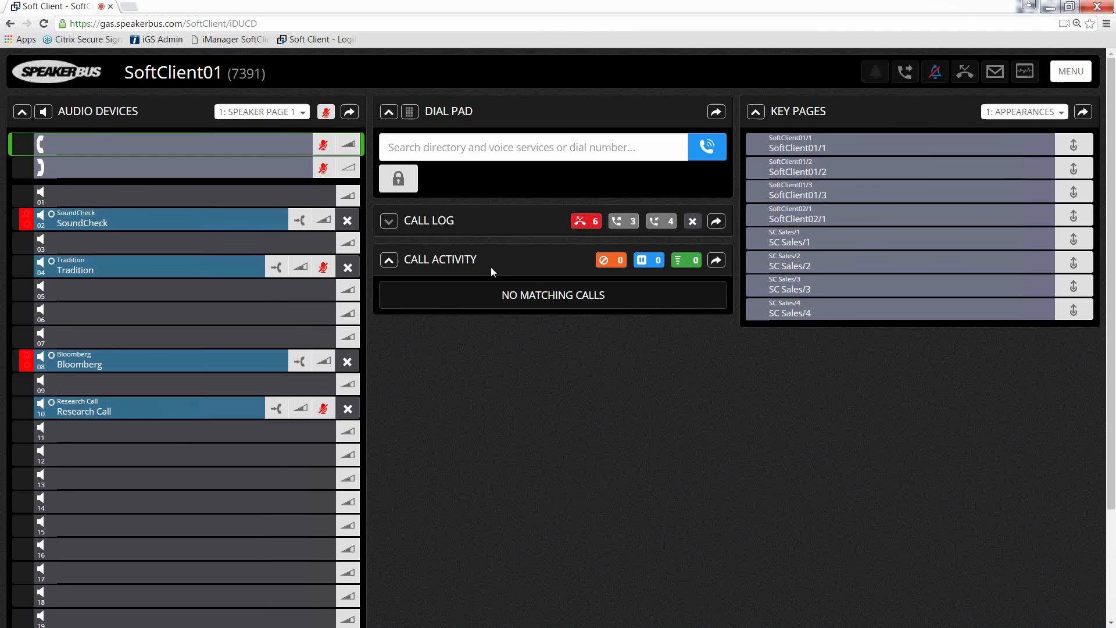
Request Log out from MENU so the Confirm dialog appears in the narrow turret.
{"action": "left_click", "coordinate": [716, 111]}
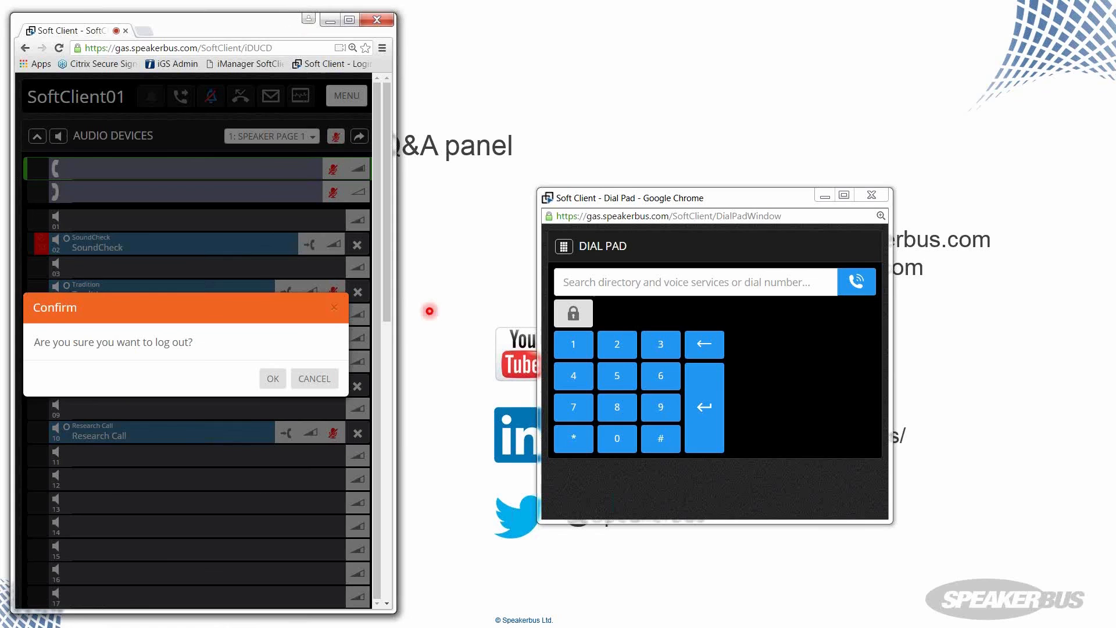
Confirm the logout, returning to the login page with Softclient01 filled in.
{"action": "left_click", "coordinate": [272, 378]}
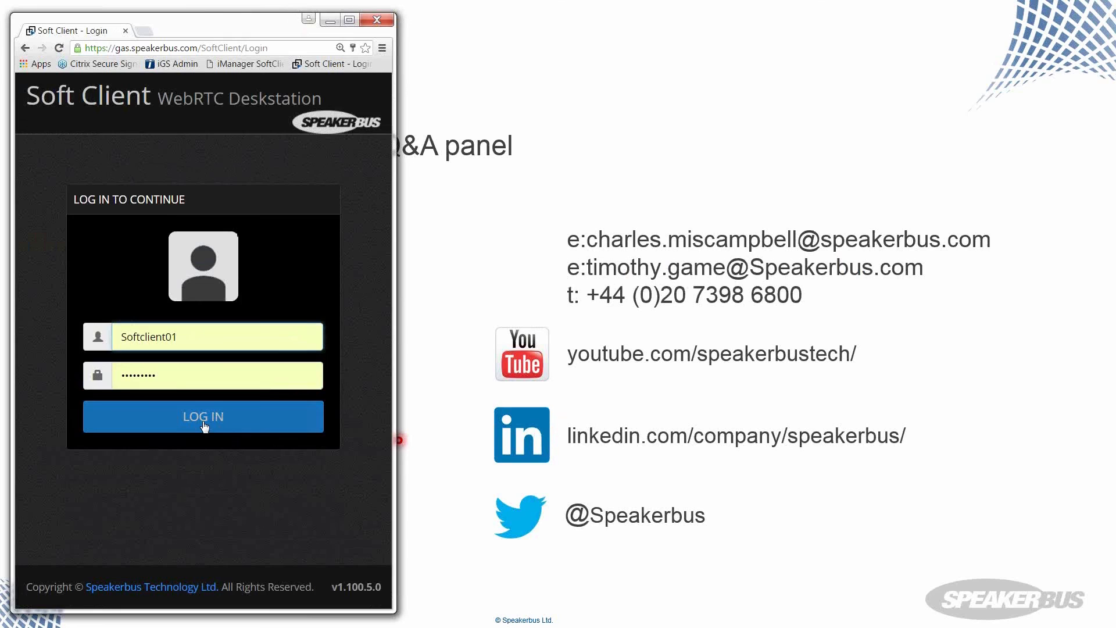
{"action": "left_click", "coordinate": [202, 416]}
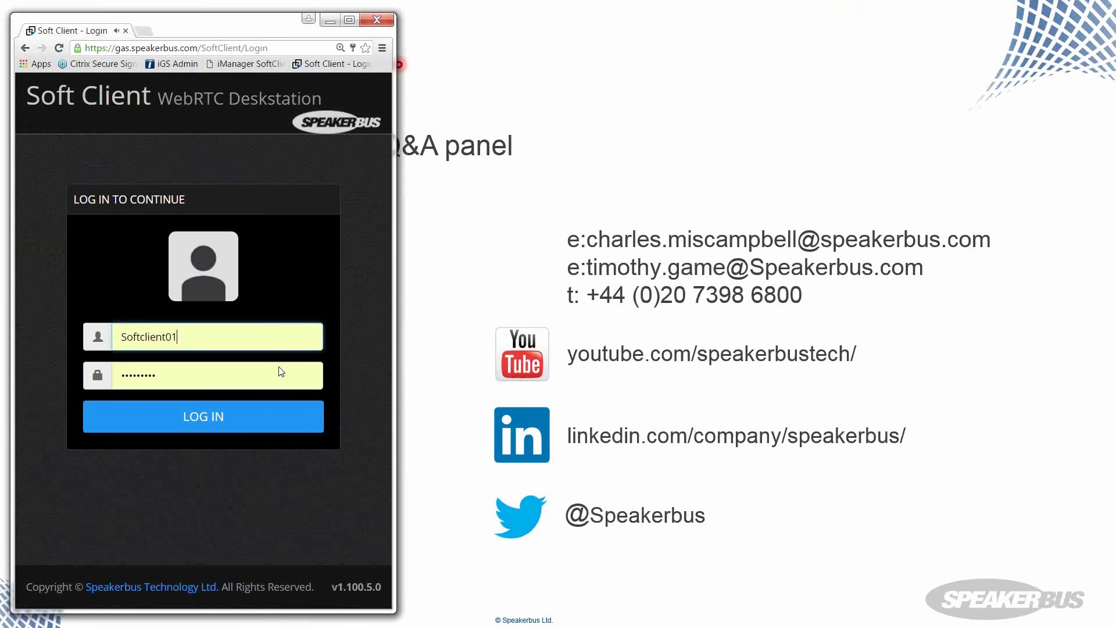
Log back in as Softclient01, restoring the popped-out Call Activity window beside the slides.
{"action": "left_click", "coordinate": [202, 416]}
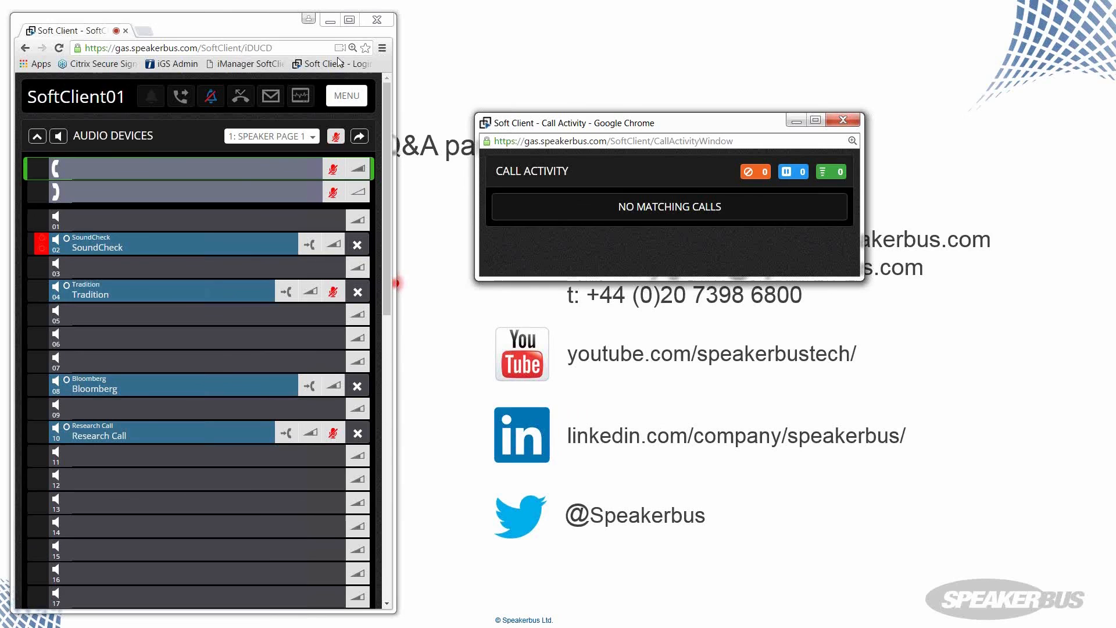
{"action": "mouse_move", "coordinate": [350, 122]}
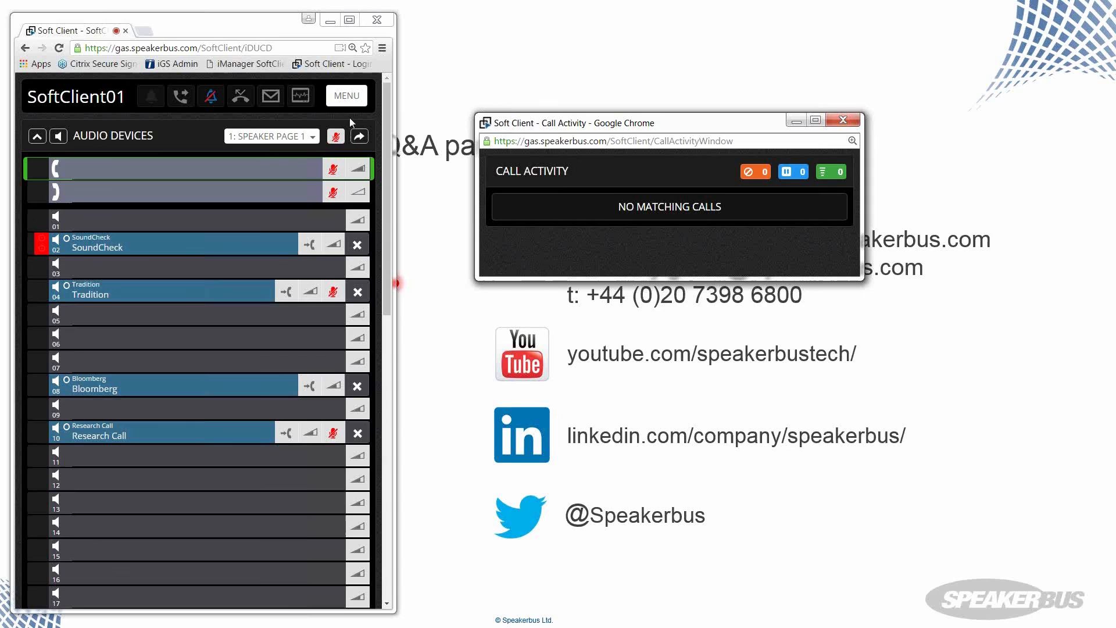